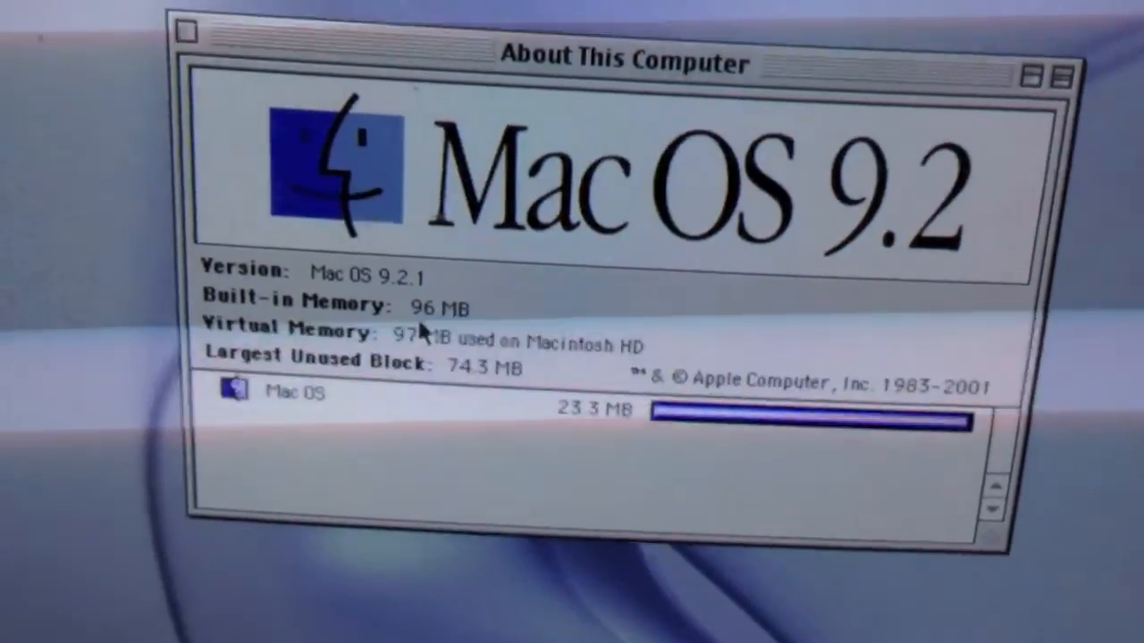
Bring up the Apple menu's accessory list containing Apple System Profiler.
{"action": "left_click", "coordinate": [465, 54]}
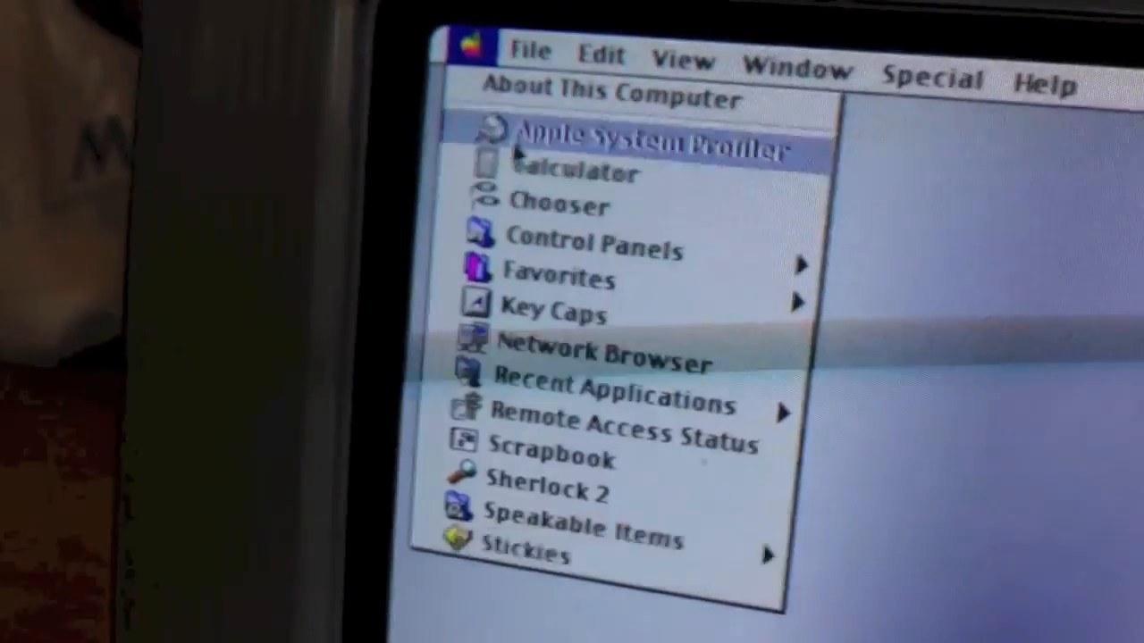
Run Apple System Profiler and expand the Maxtor 6.46 GB drive and built-in display entries.
{"action": "left_click", "coordinate": [653, 141]}
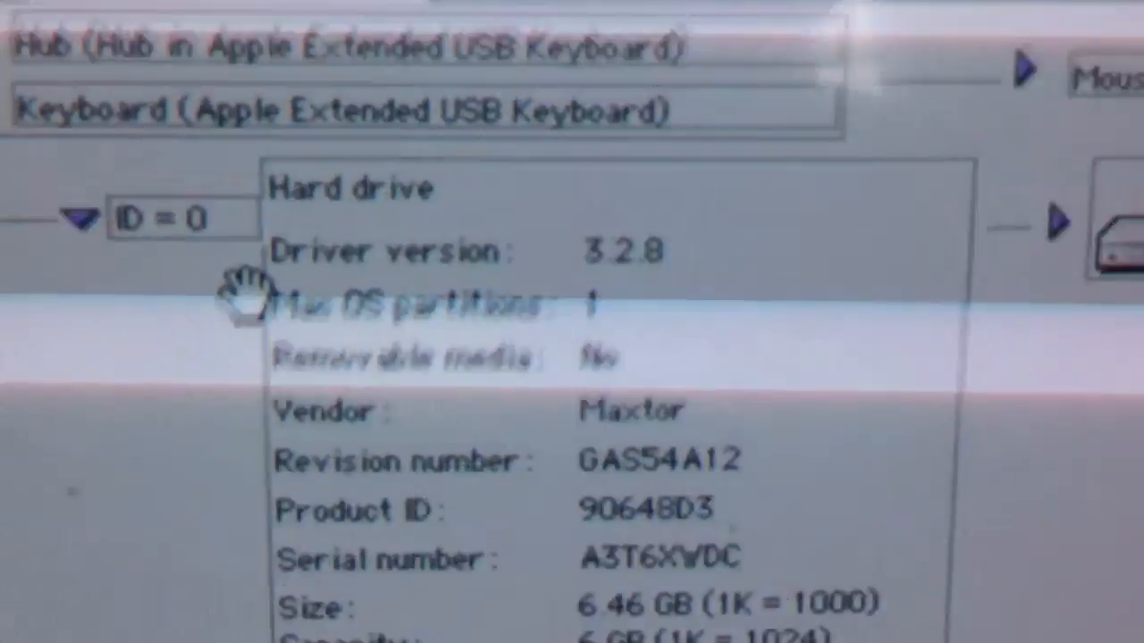
{"action": "scroll", "scroll_direction": "down", "scroll_amount": 3}
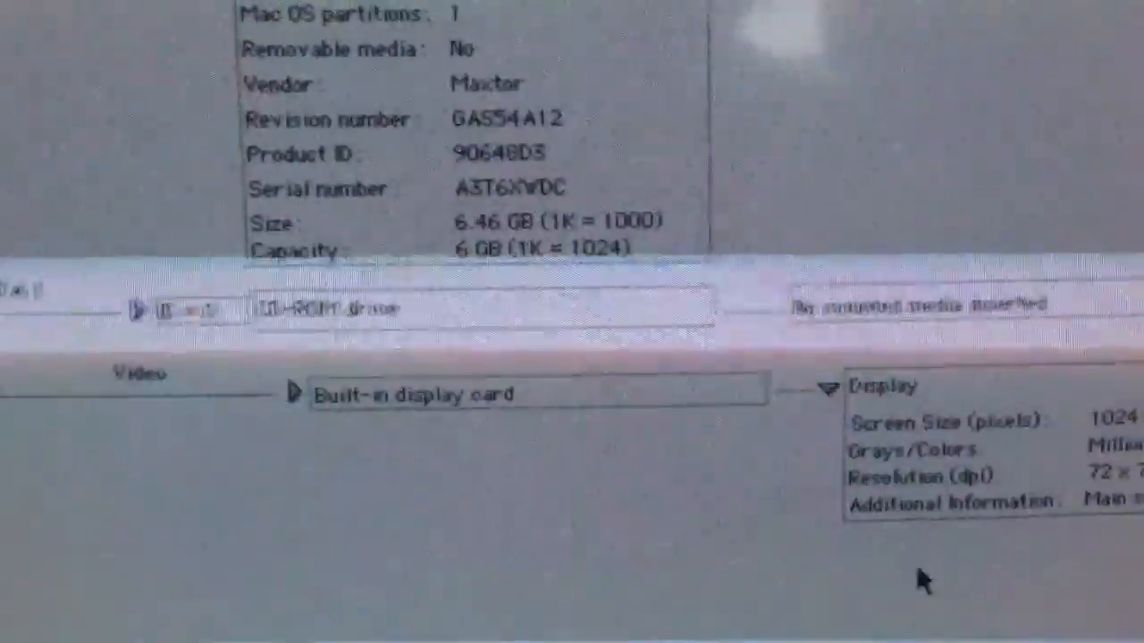
{"action": "left_click", "coordinate": [292, 393]}
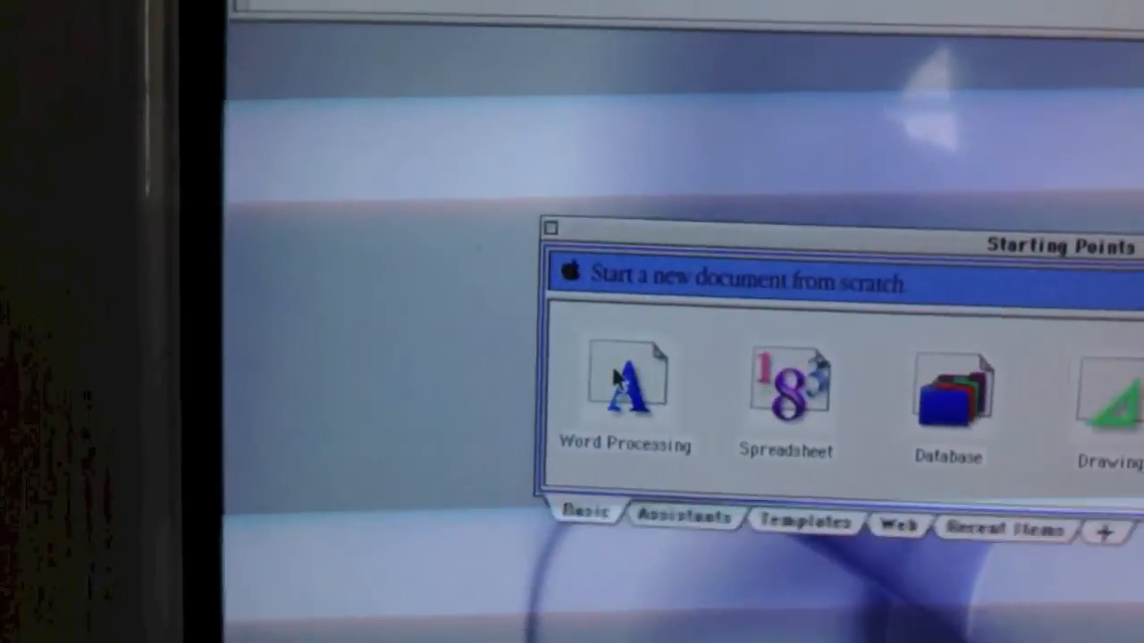
Start a blank Word Processing document from the Basic Starting Points.
{"action": "left_click", "coordinate": [628, 380]}
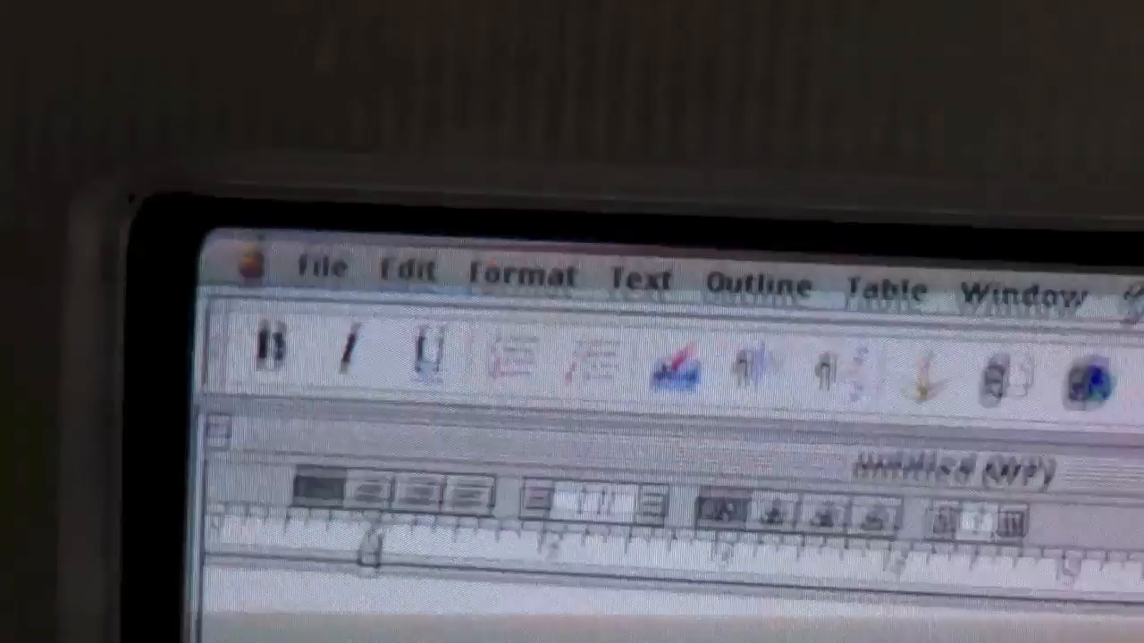